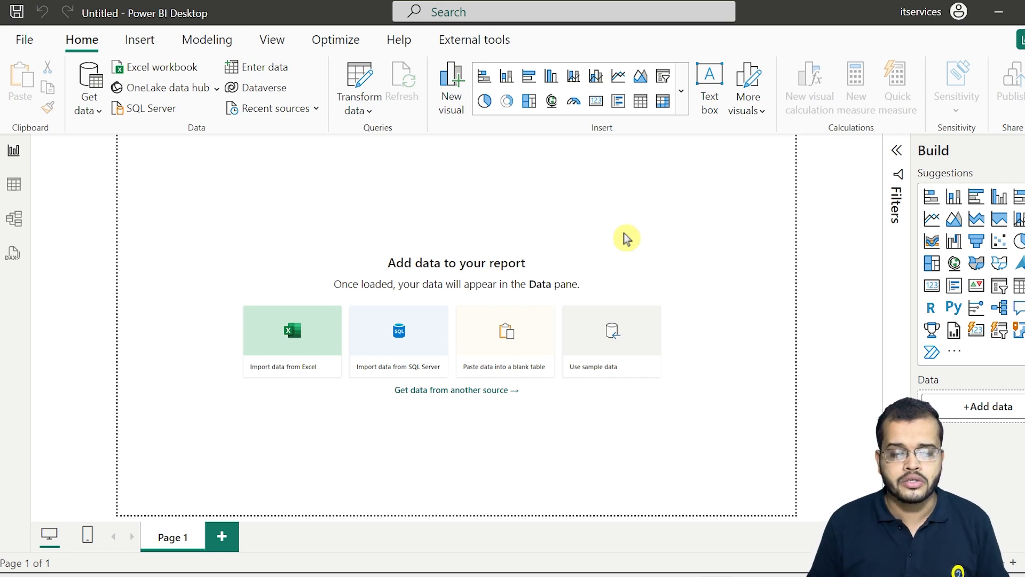
mouse_move(292, 337)
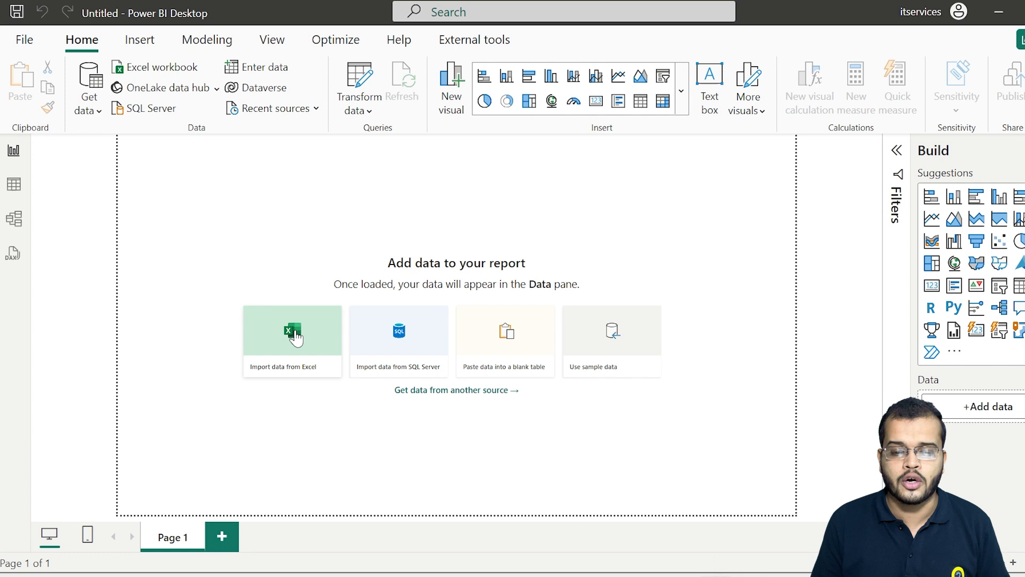
Step: Start an Excel import and search for the 'ca' Campaign Users workbook
click(291, 341)
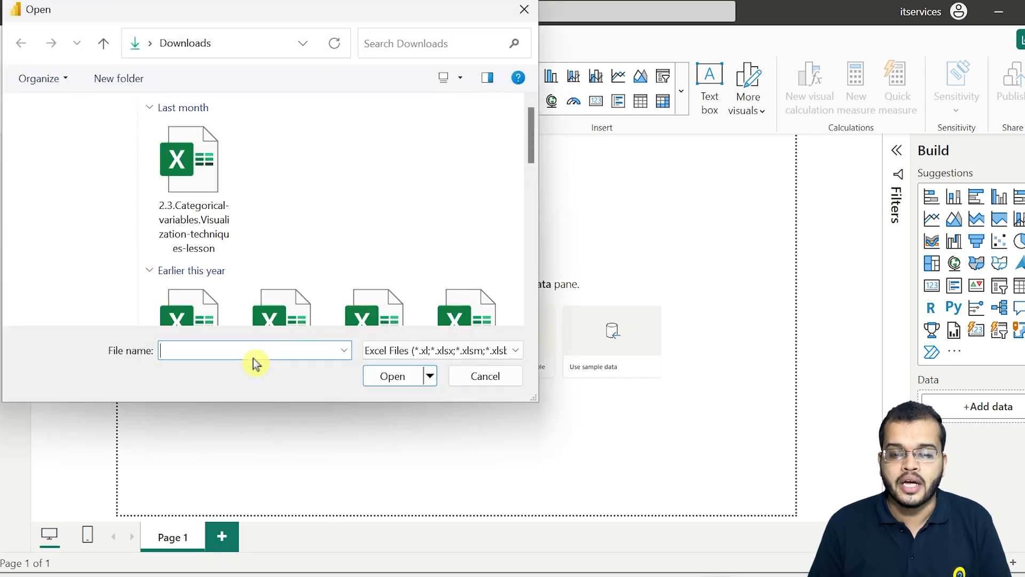
text(ca)
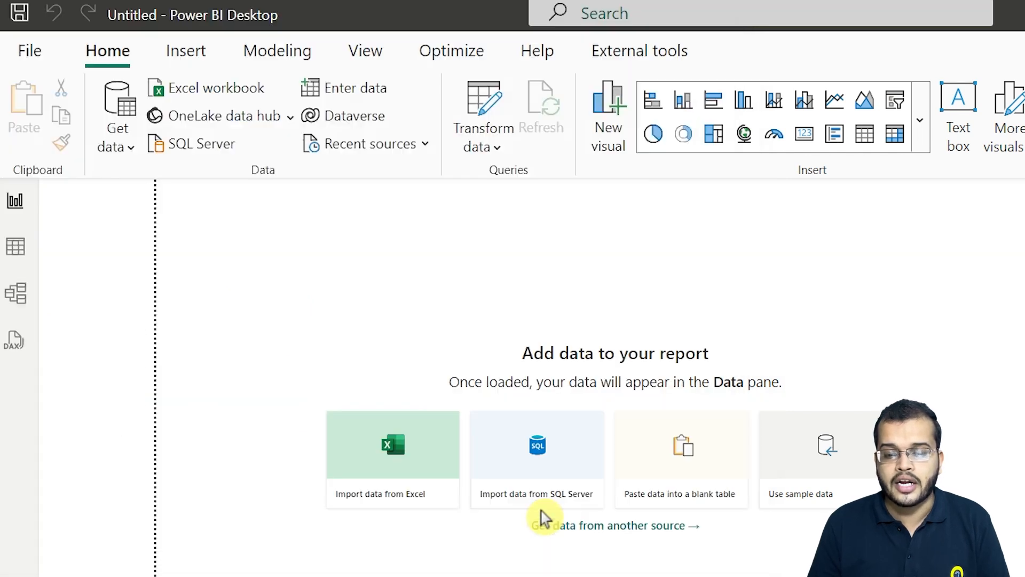
Step: Open Campaign Users.xlsx, preview Sheet2, and send it to Power Query for transforming
click(393, 457)
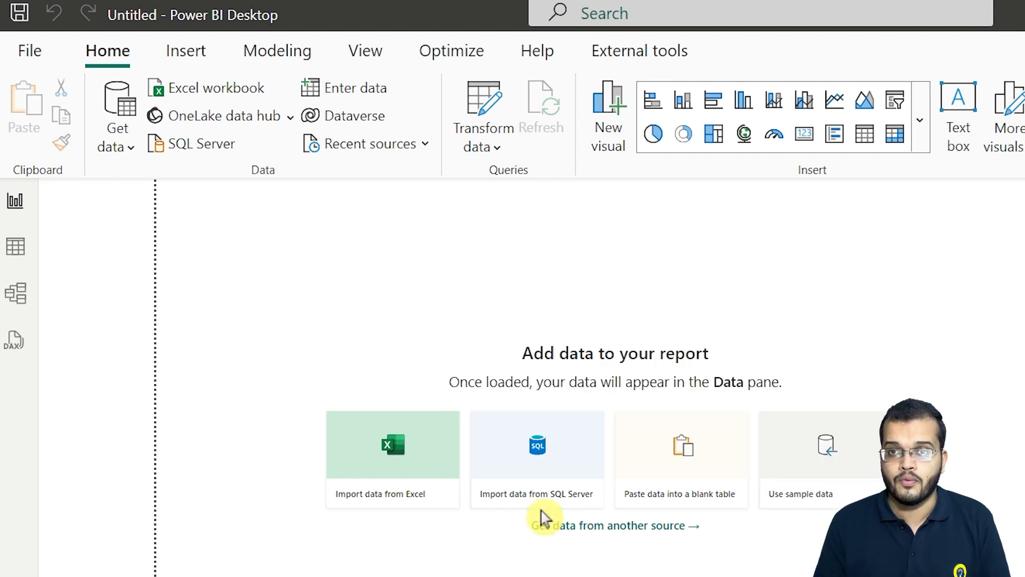
click(393, 444)
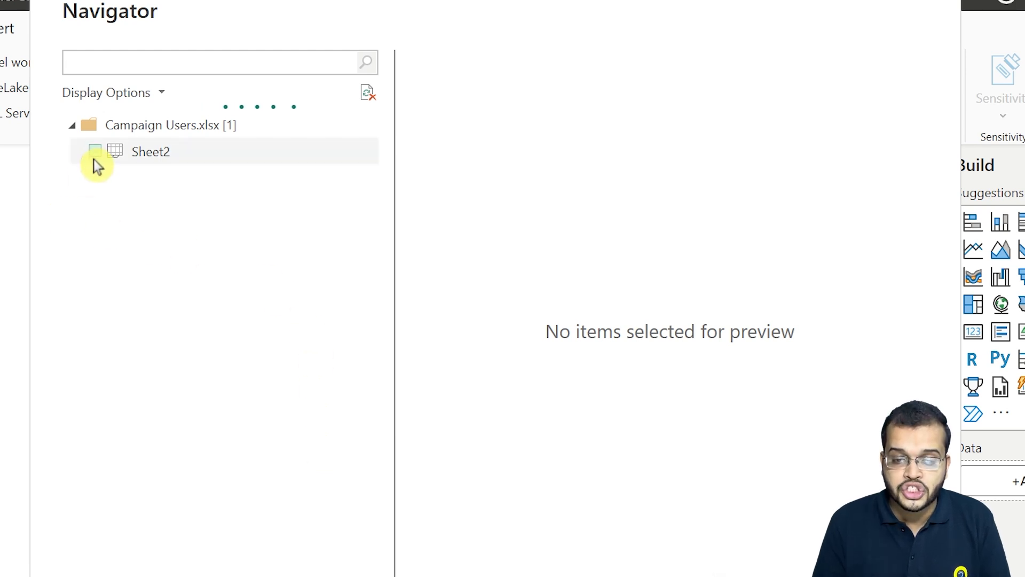
click(95, 151)
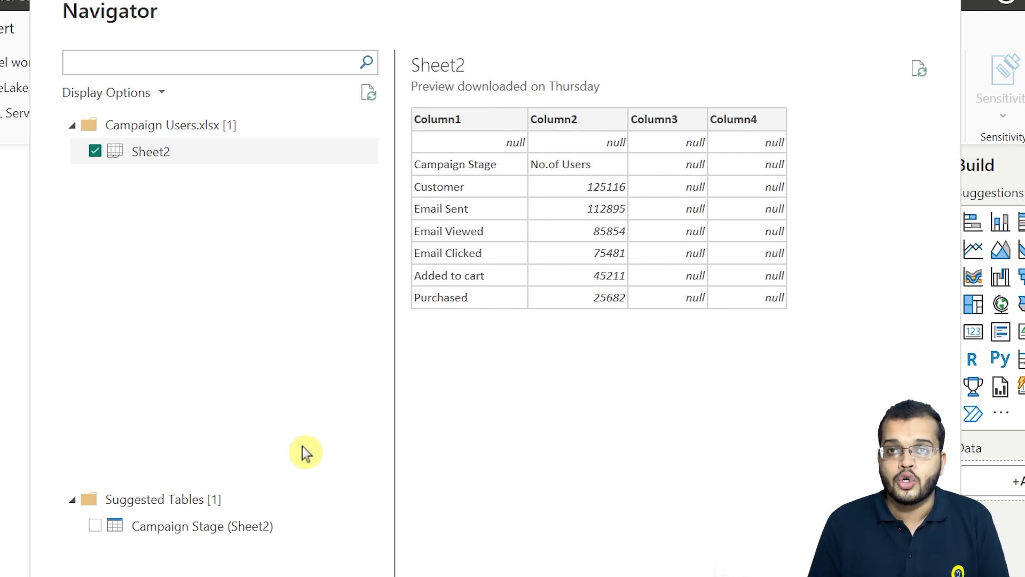
click(219, 62)
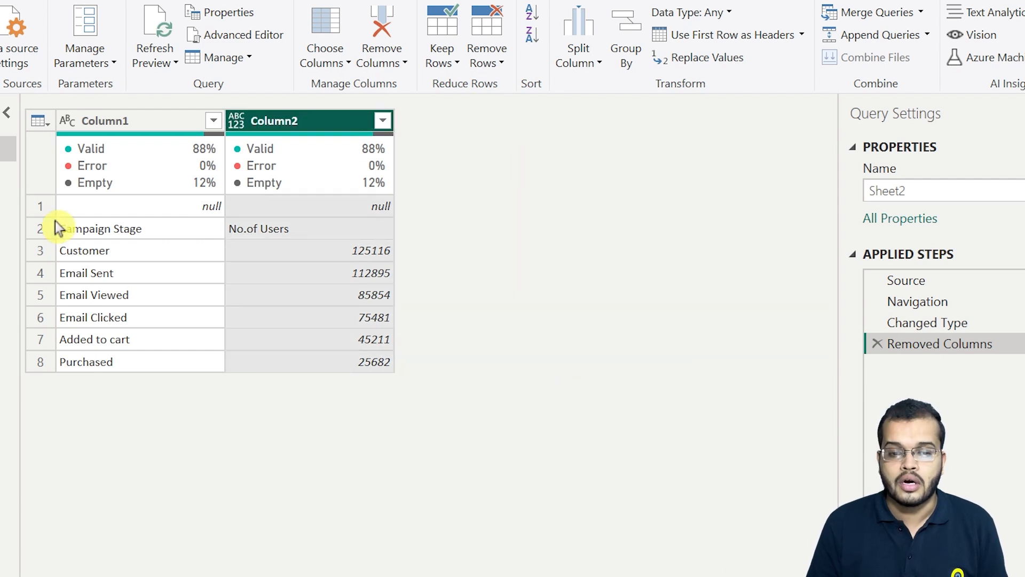
Step: Remove the null top row and promote Campaign Stage and No.of Users to headers
click(40, 206)
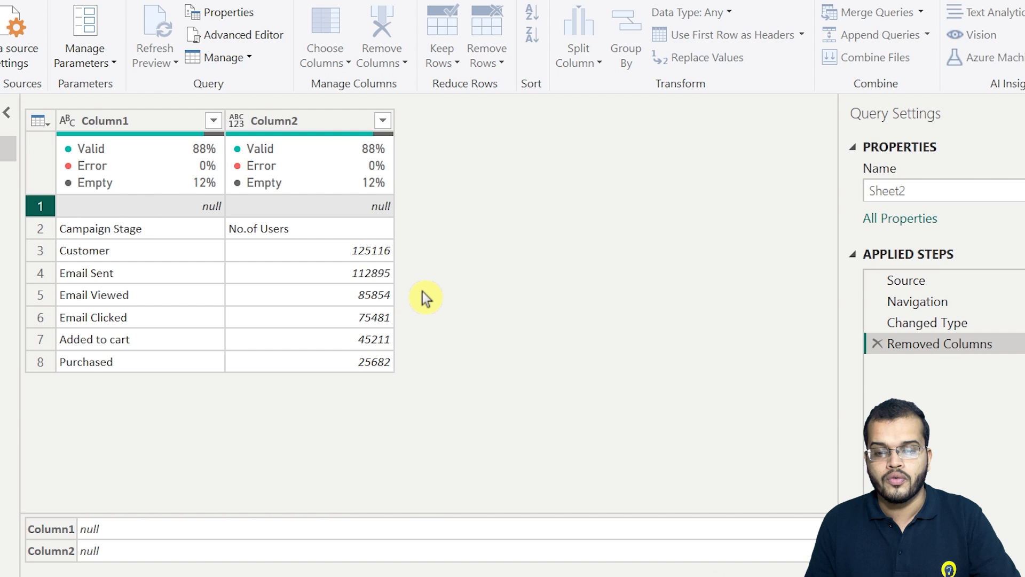
click(155, 35)
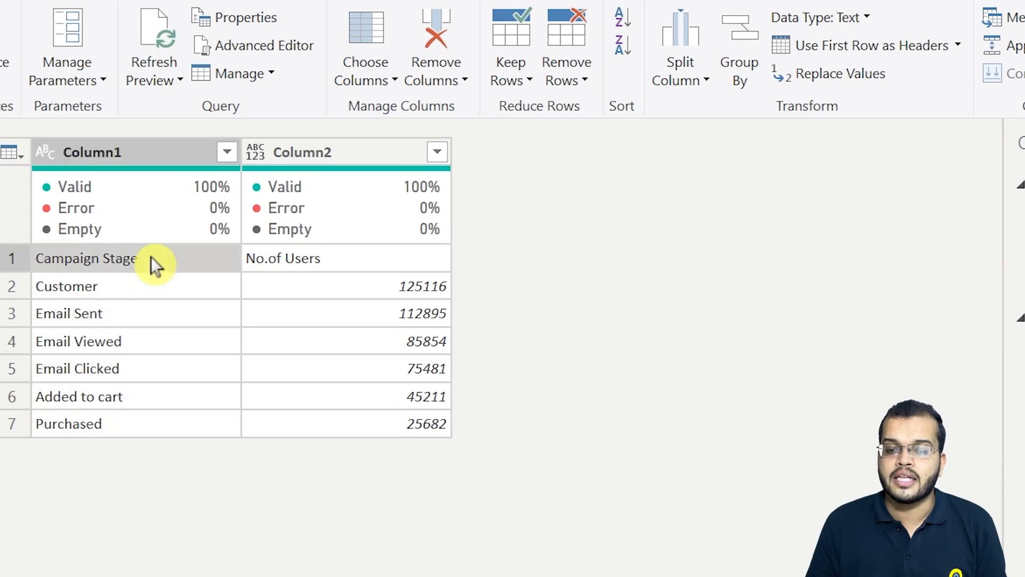
mouse_move(260, 266)
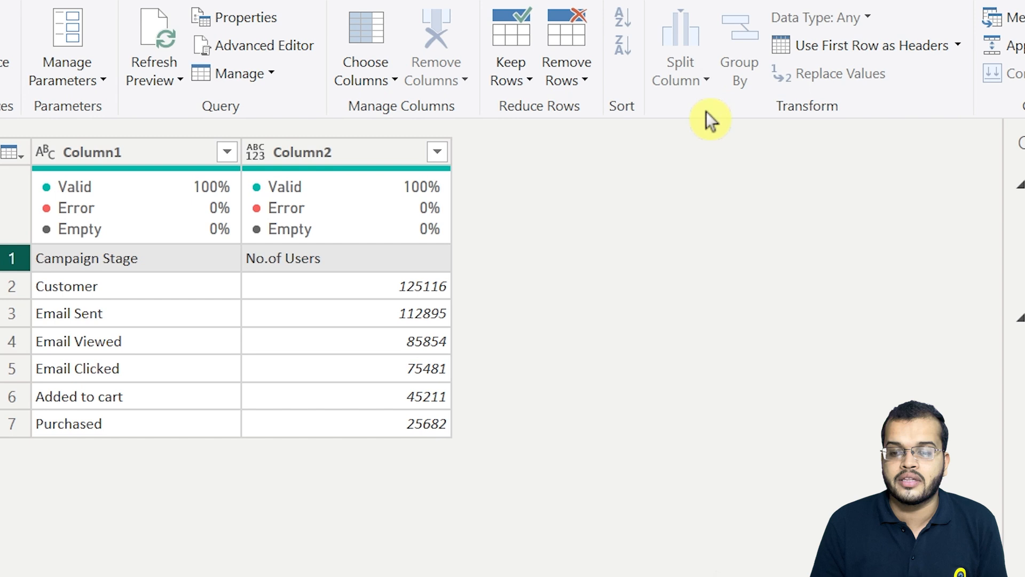
click(876, 45)
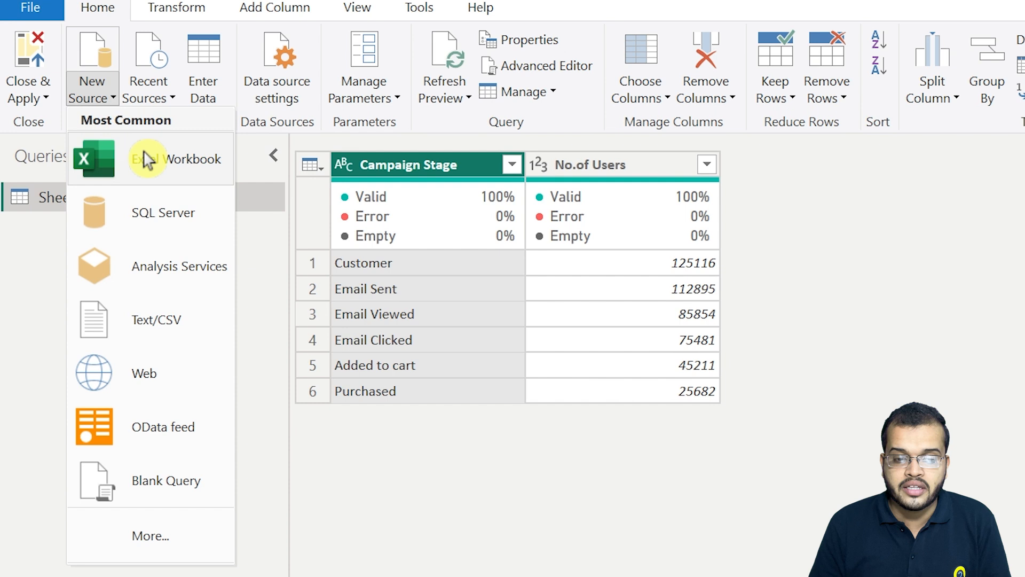
Step: Add Amazon shopping data.xlsx as a new Excel source, searching with 'ama'
click(164, 159)
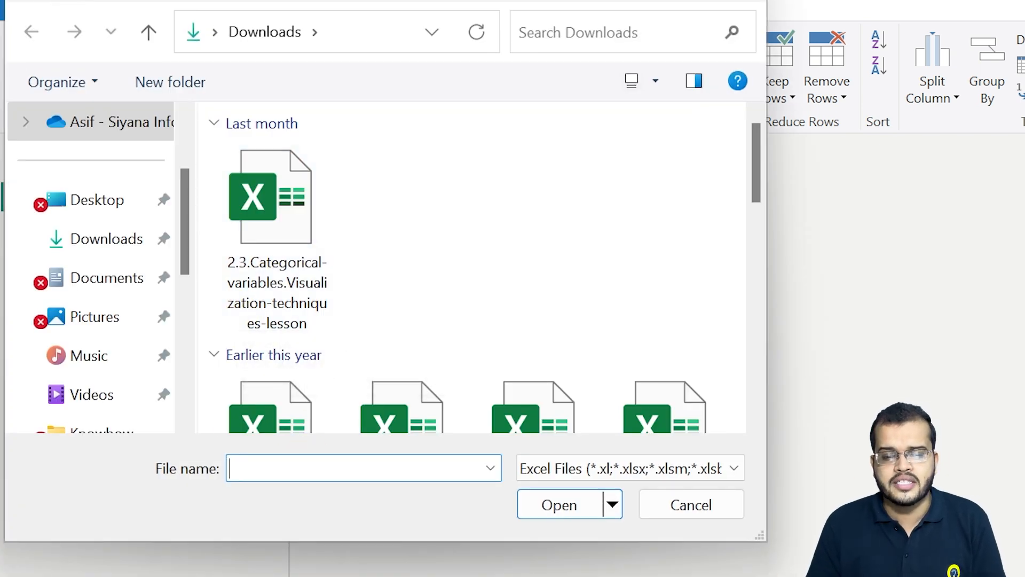
text(ama)
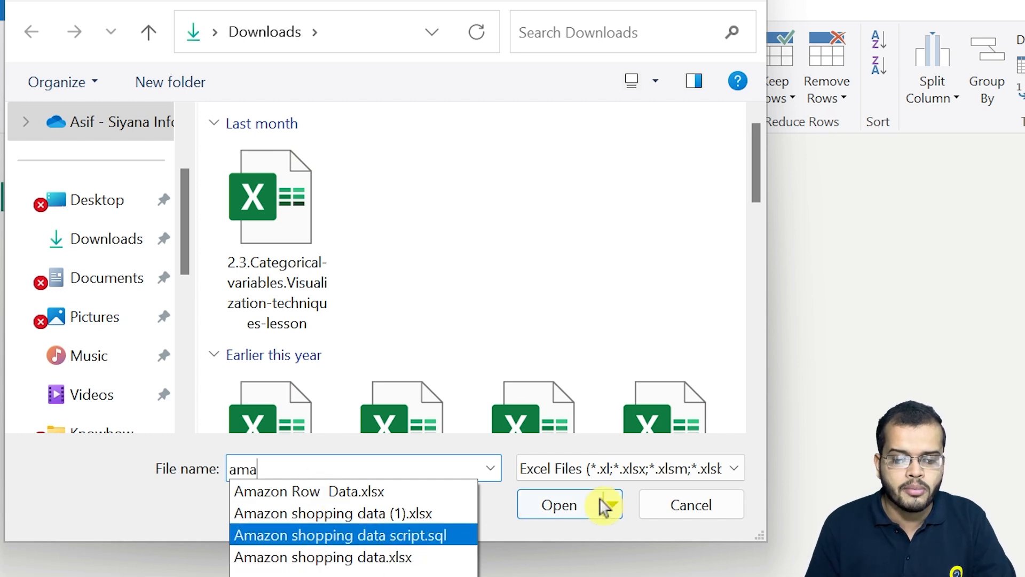
click(556, 504)
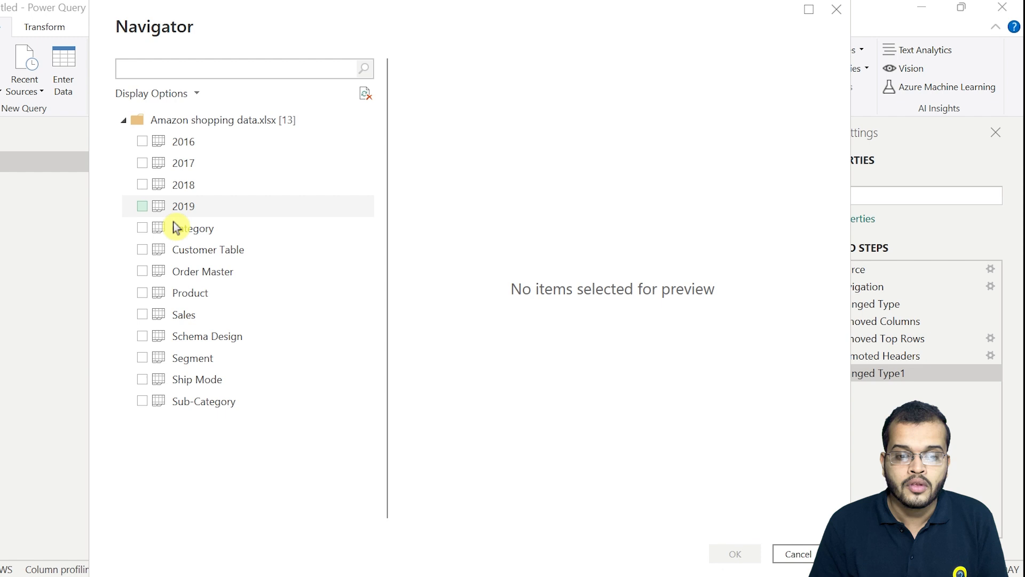
Step: Load the Category, Sales and other ticked Amazon sheets as new queries
click(142, 249)
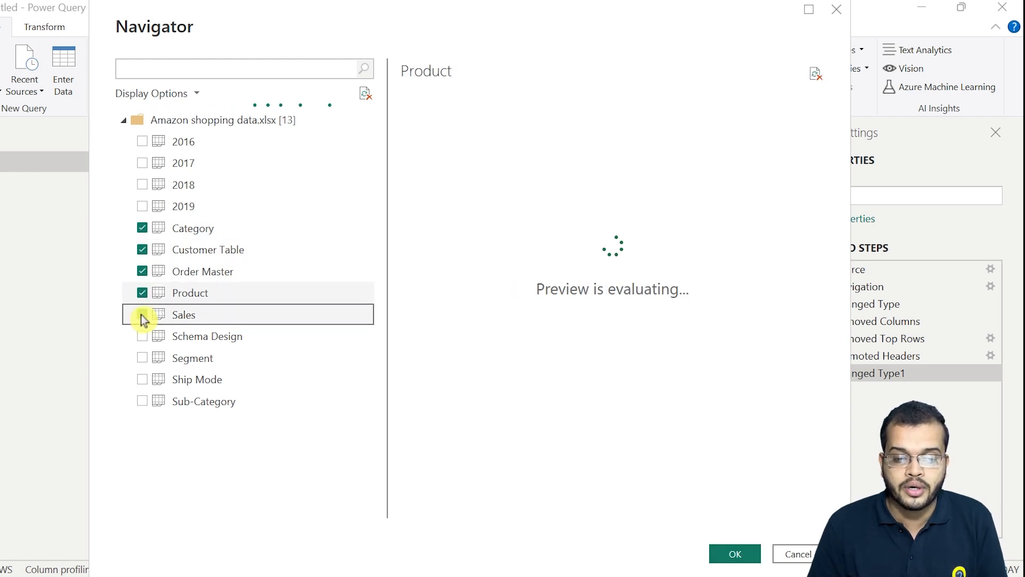
click(142, 401)
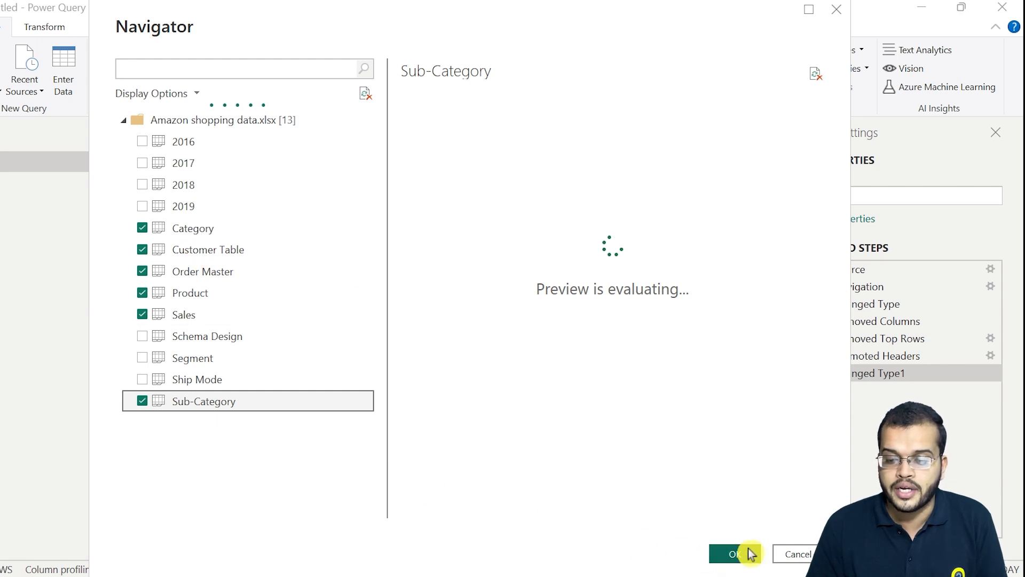
click(731, 553)
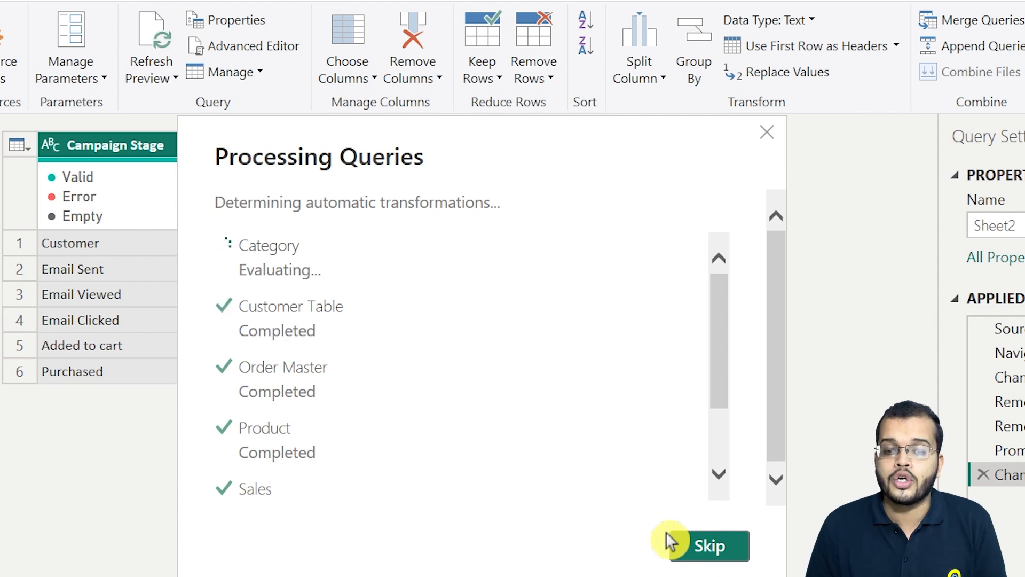
Step: Skip the remaining query processing and reopen the Sheet2 campaign query
click(699, 545)
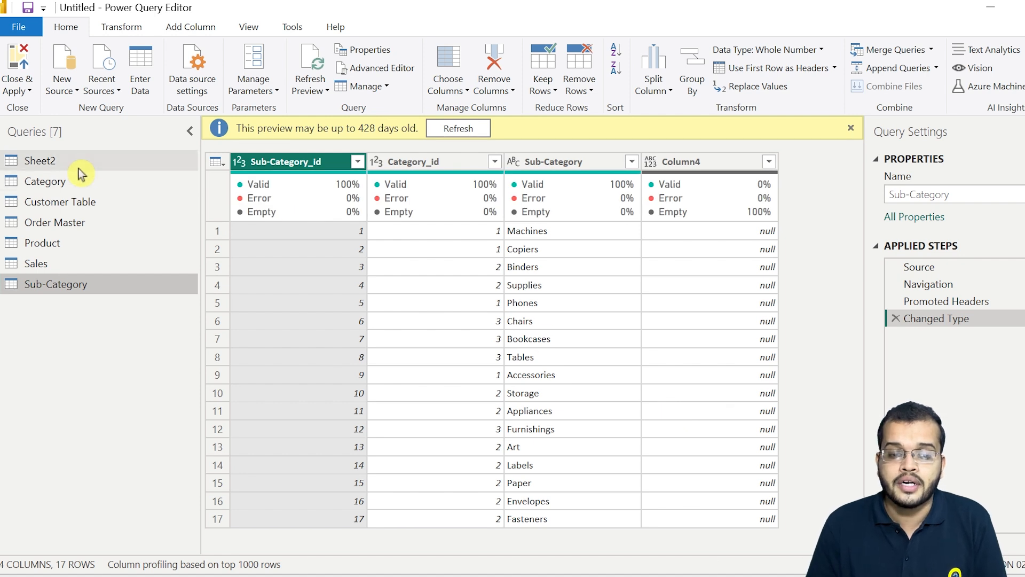
click(40, 160)
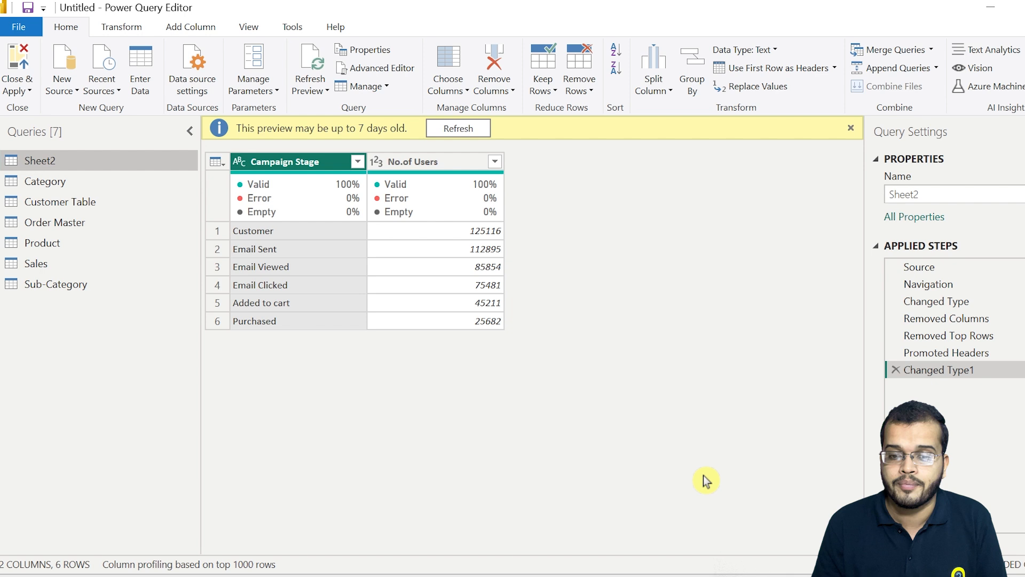
click(849, 128)
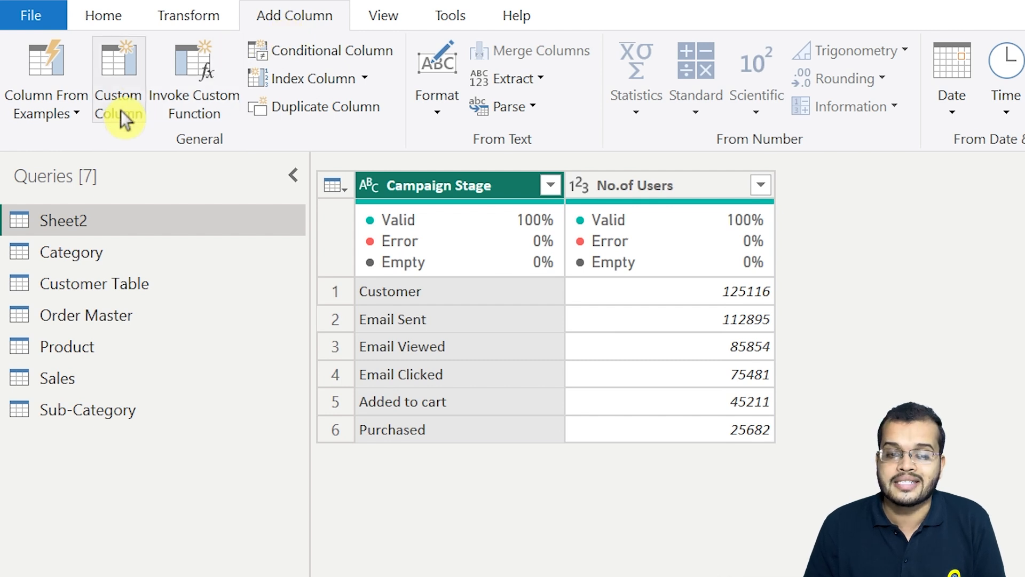
mouse_move(321, 50)
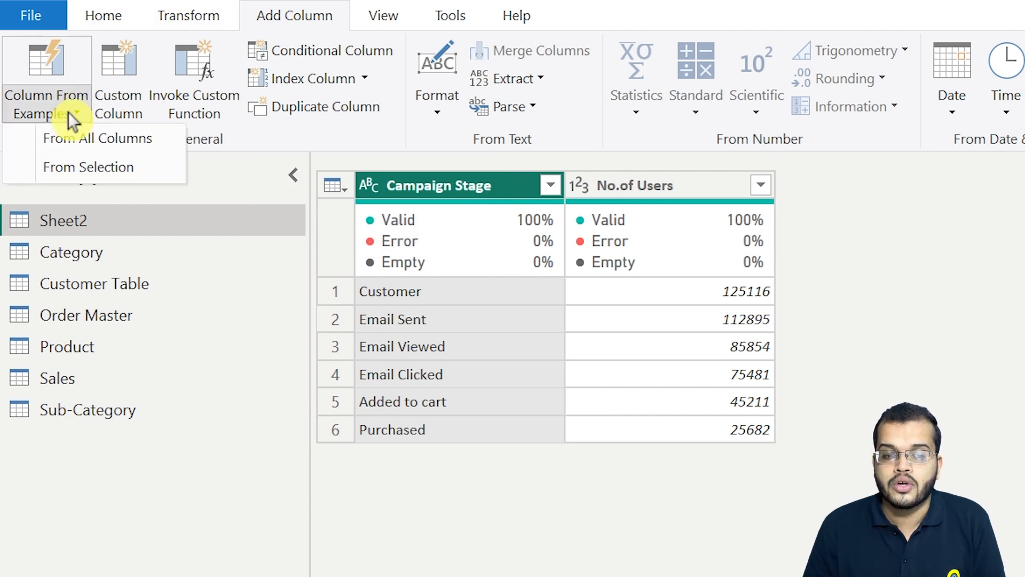
mouse_move(88, 167)
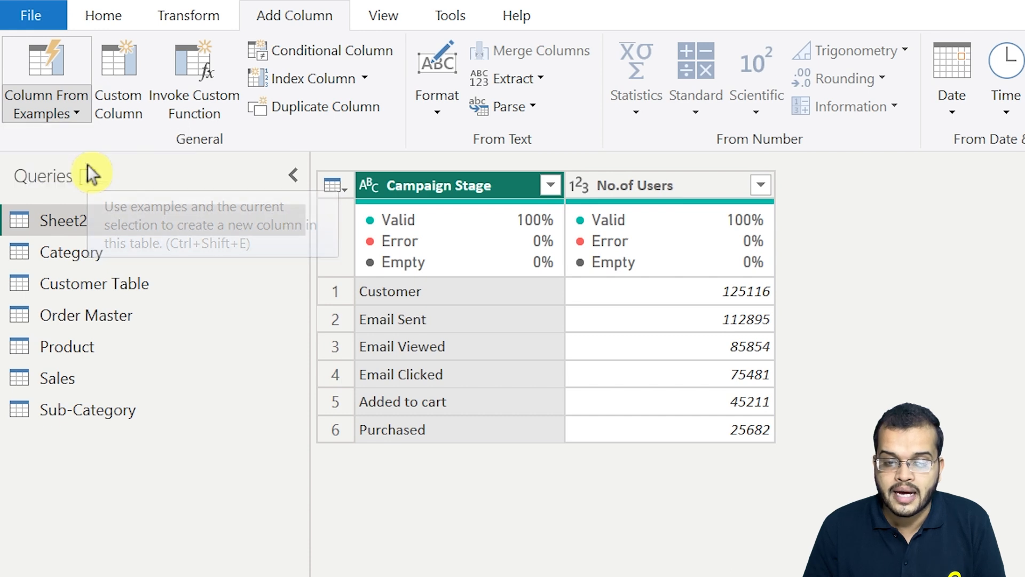
Step: Open Column From Examples on the Sheet2 campaign table
click(46, 65)
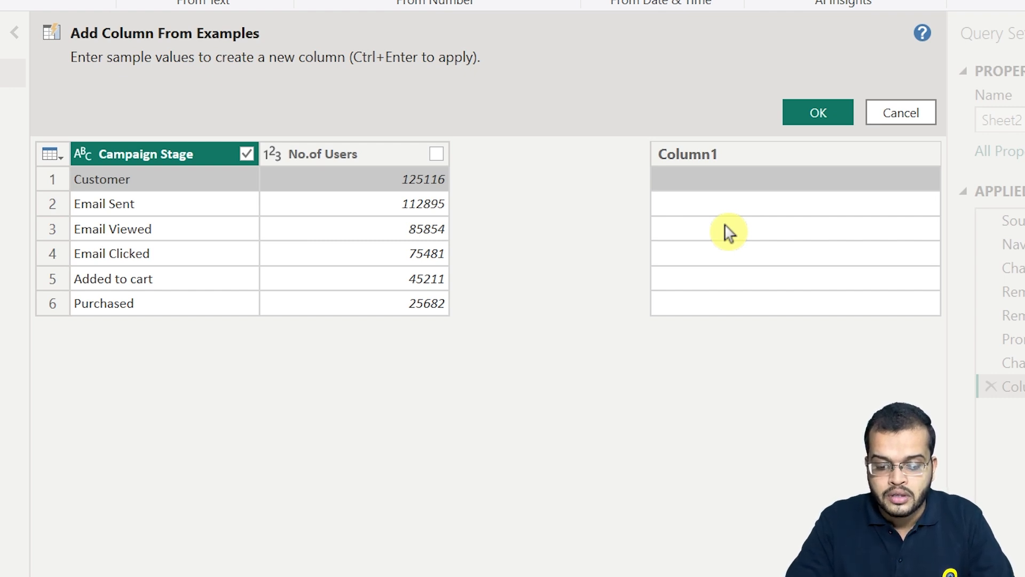
Step: Enter month examples JAN, FEB, MAR, APR through JUNE and create the Custom column
text(JAN)
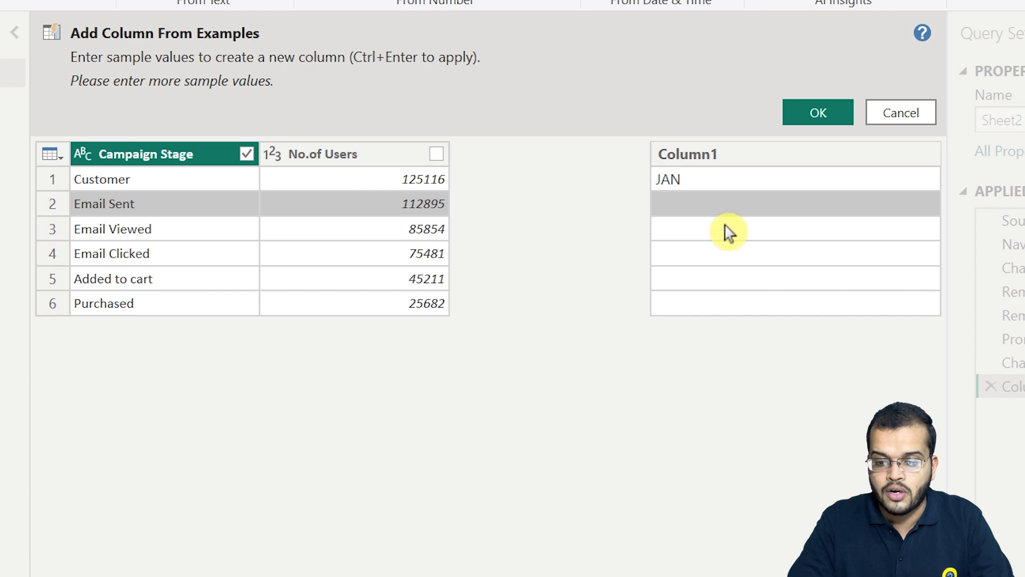
text(FEB)
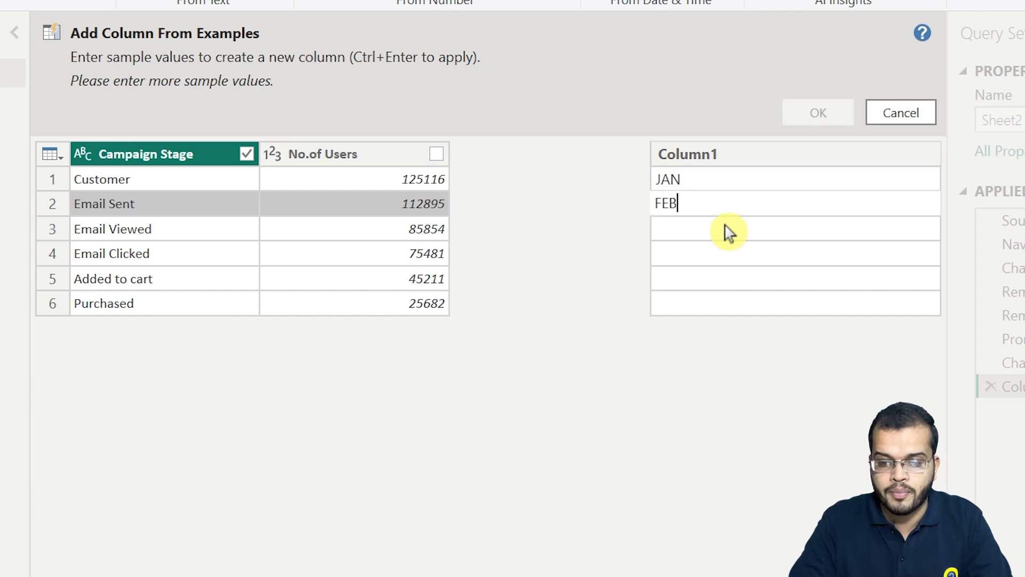
text(MAR)
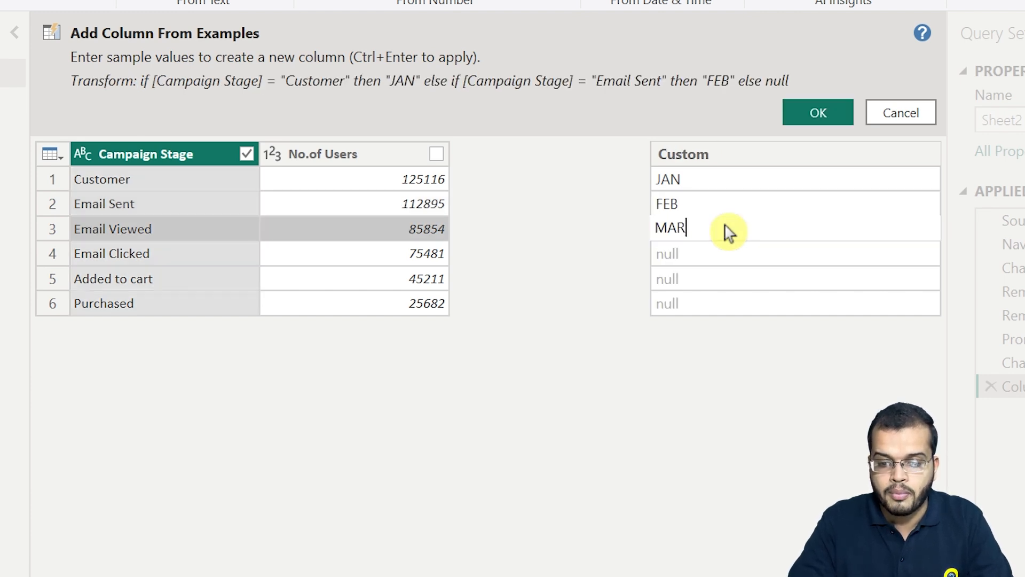
text(APR)
click(795, 278)
text(MAY)
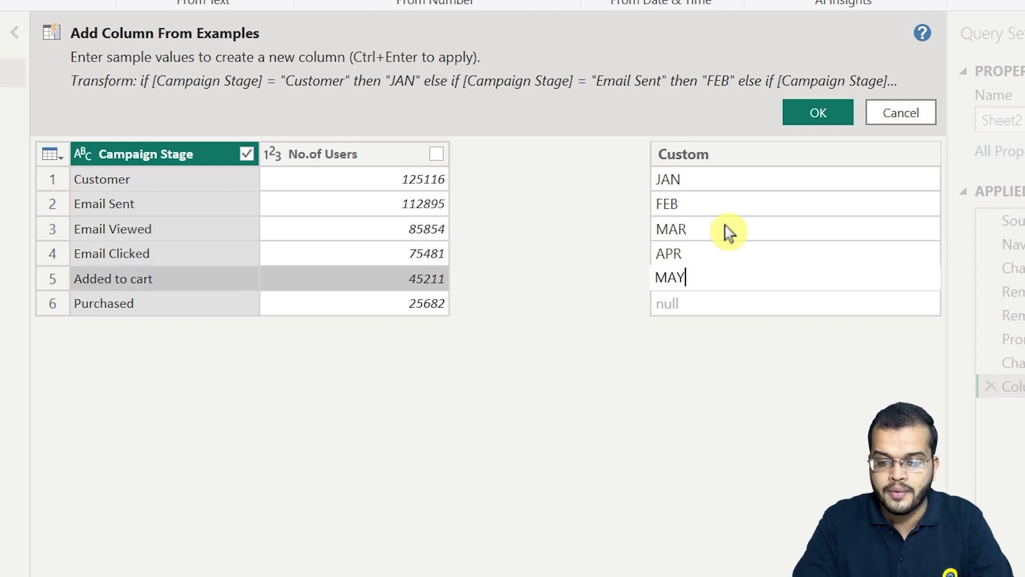
text(JUNE)
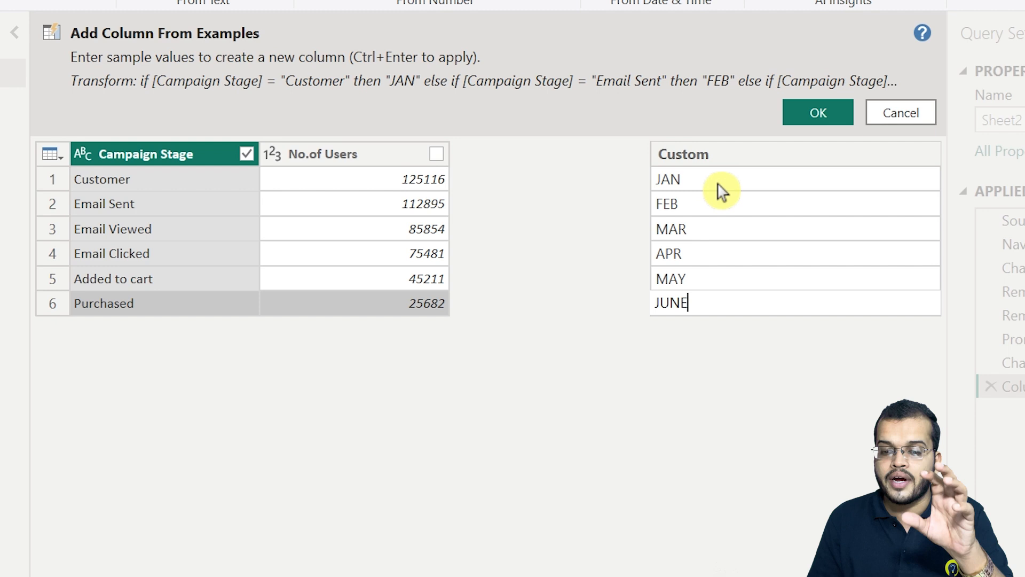
click(816, 111)
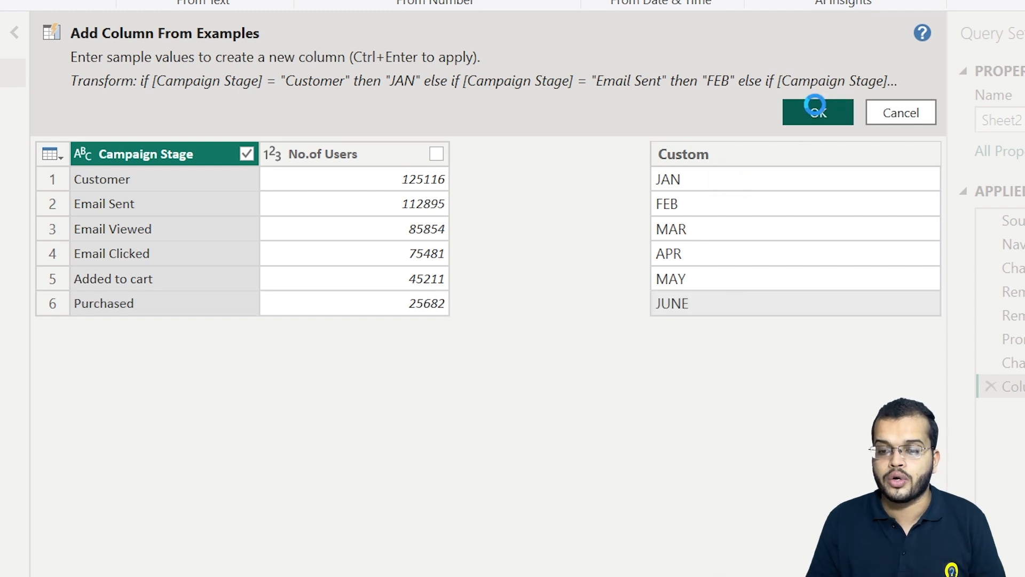
click(817, 113)
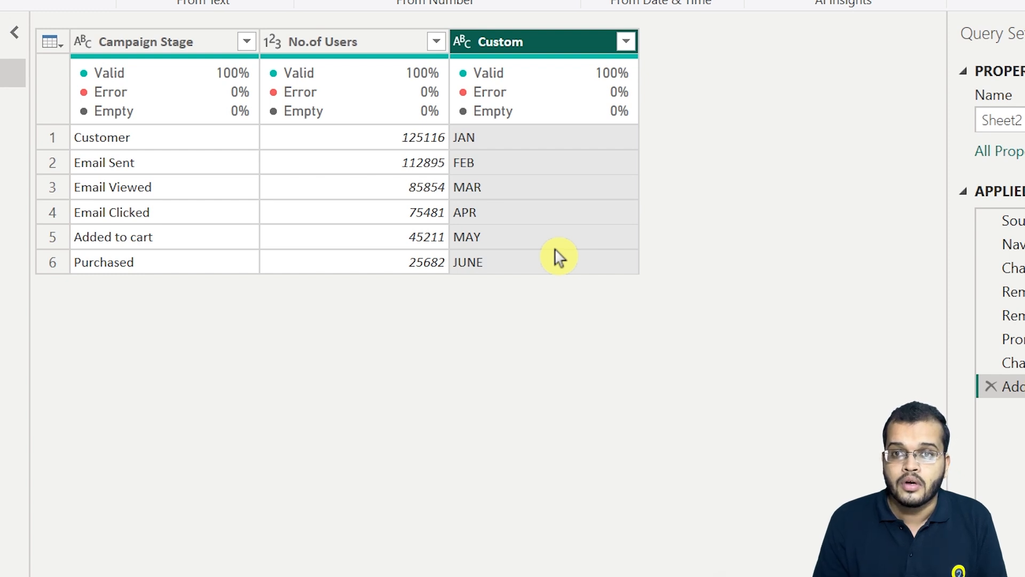
mouse_move(585, 52)
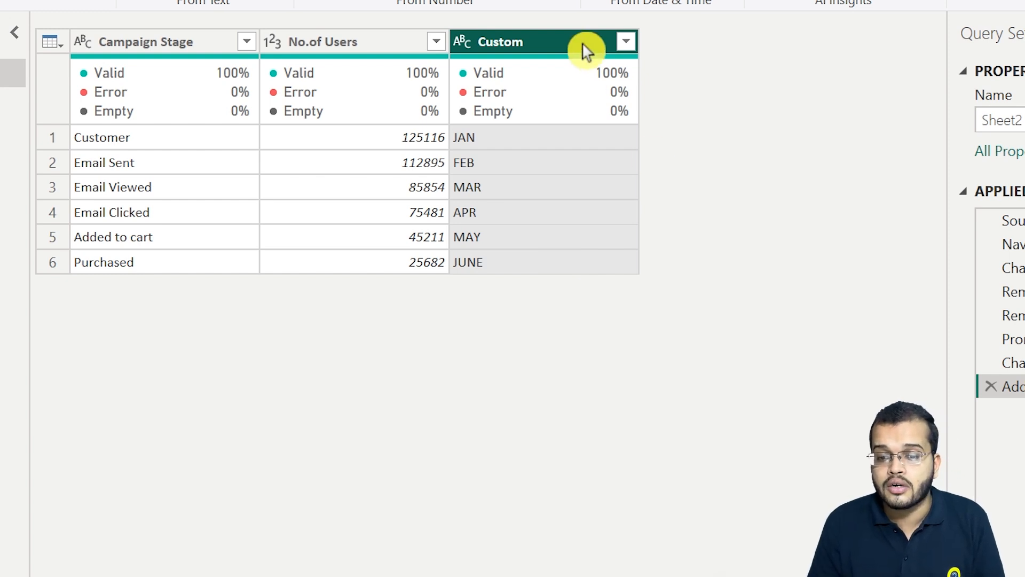
Step: Rename the Custom column header to 'Month'
double_click(500, 41)
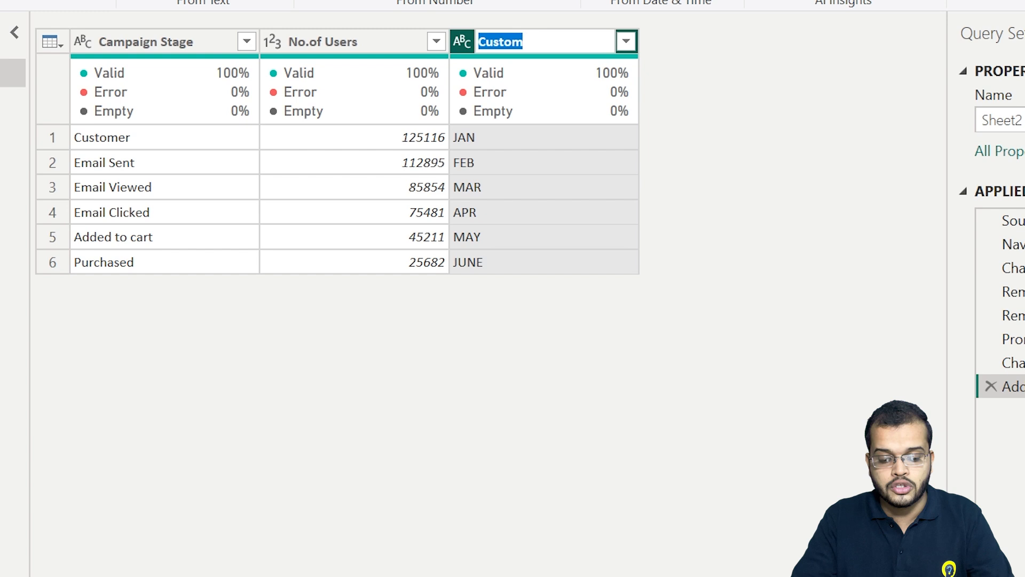
text(Month)
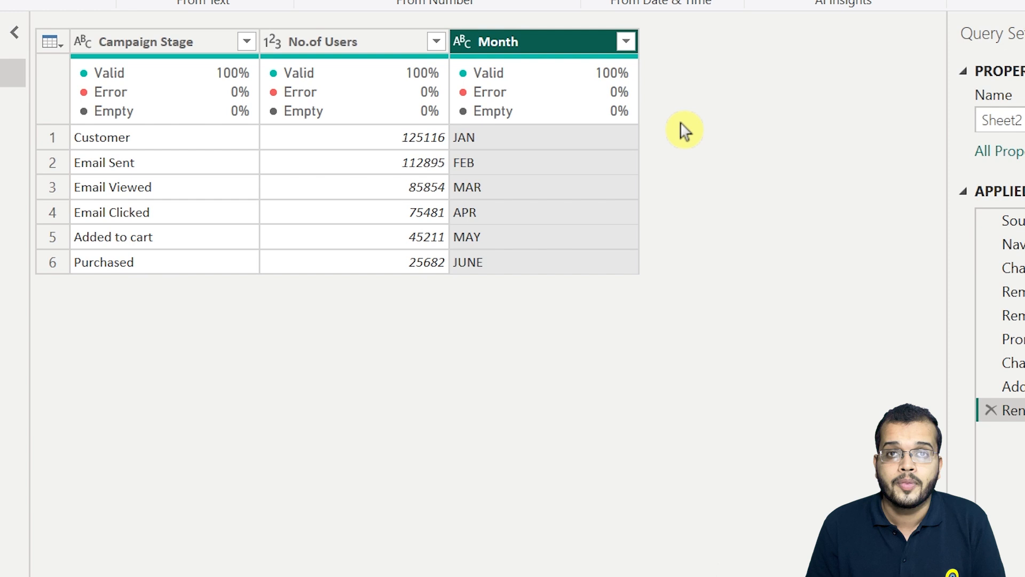
mouse_move(568, 164)
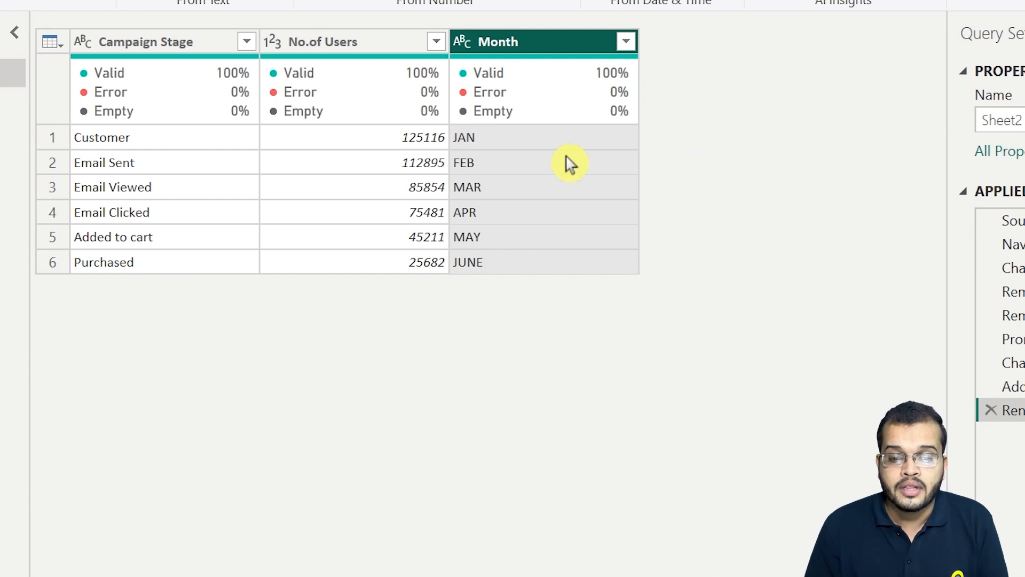
mouse_move(353, 300)
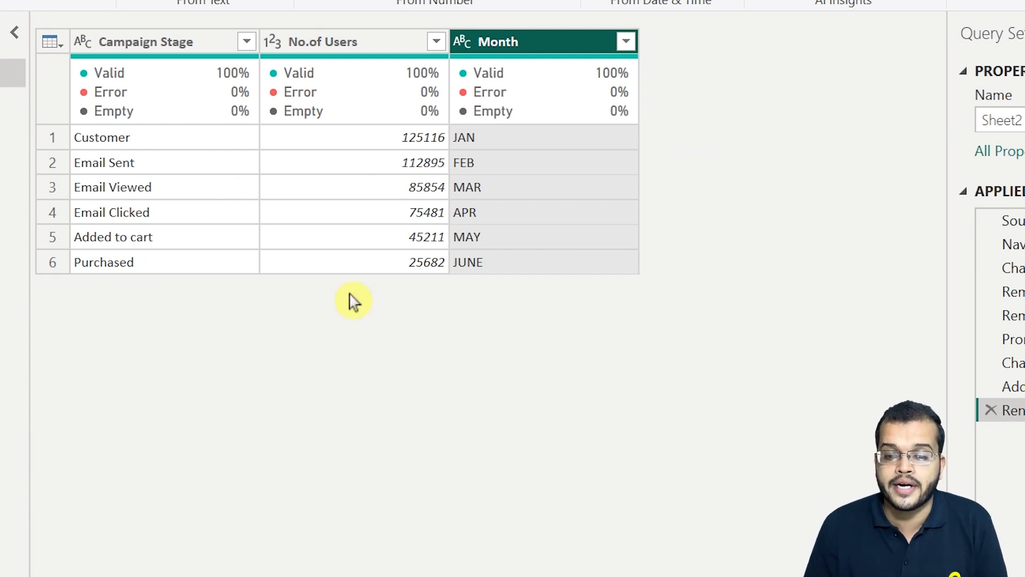
mouse_move(392, 271)
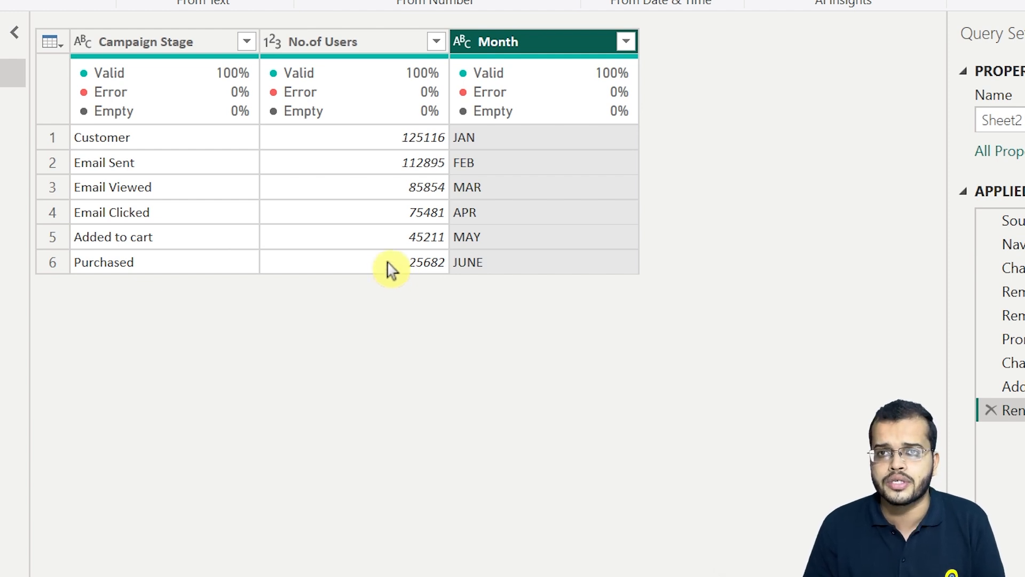
mouse_move(503, 268)
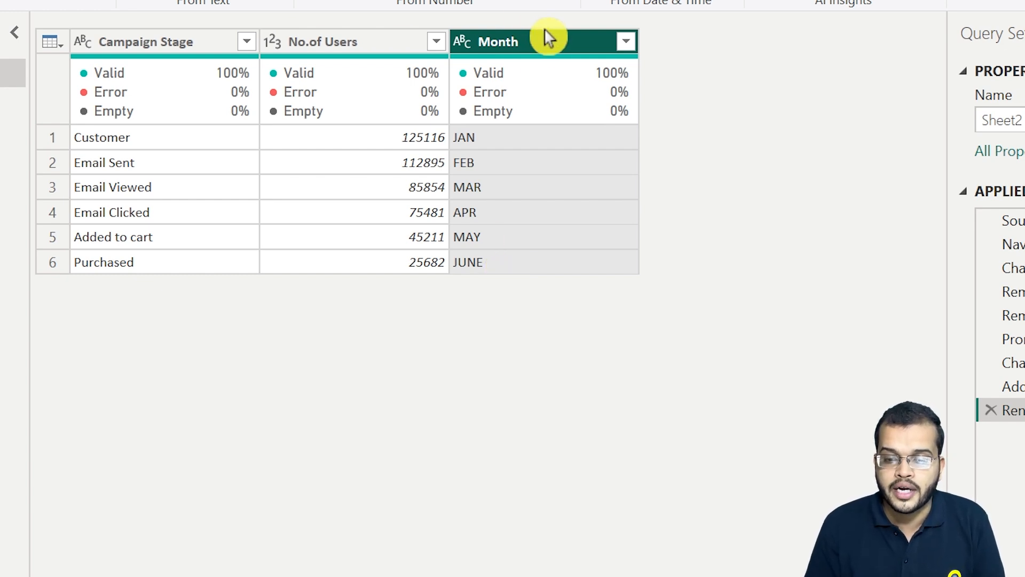
Step: Replace the value JUNE with SEP in the Month column
right_click(544, 41)
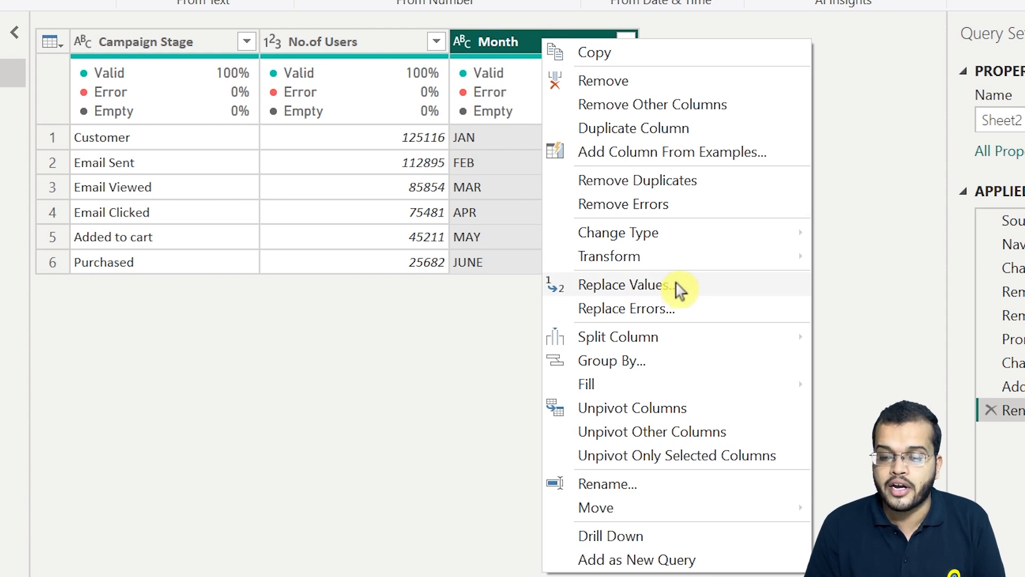
click(621, 284)
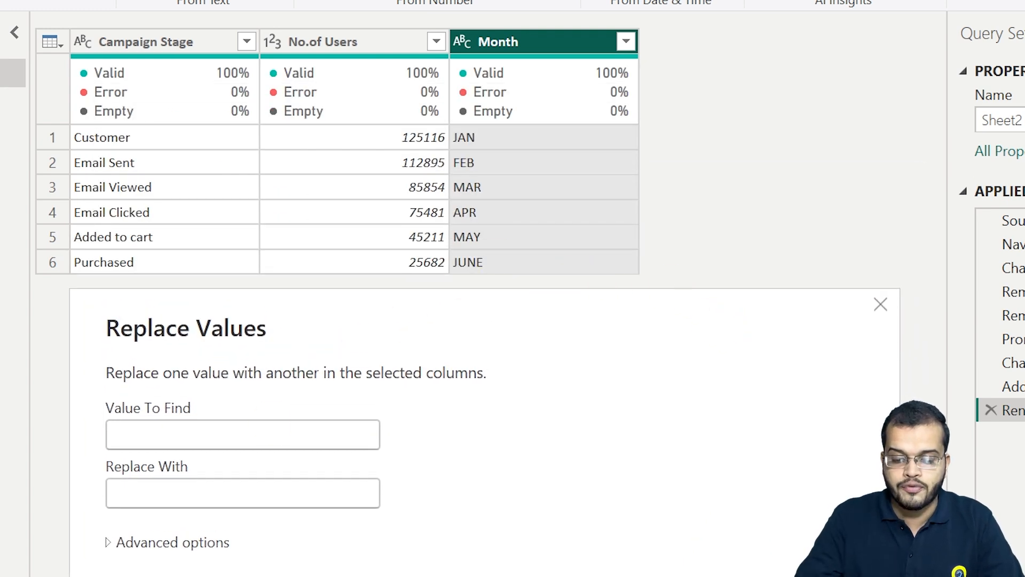
text(JUNE)
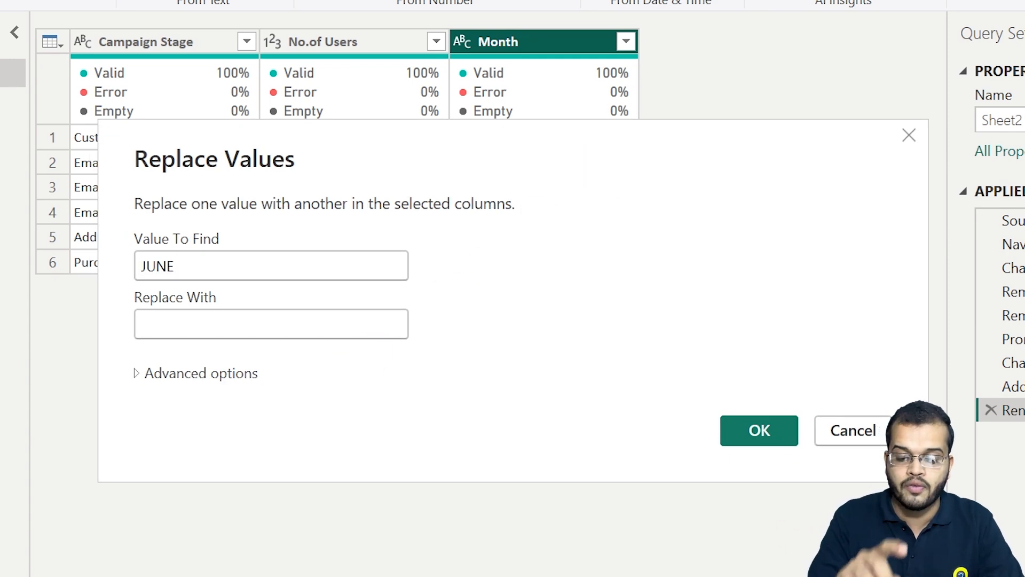
text(SEP)
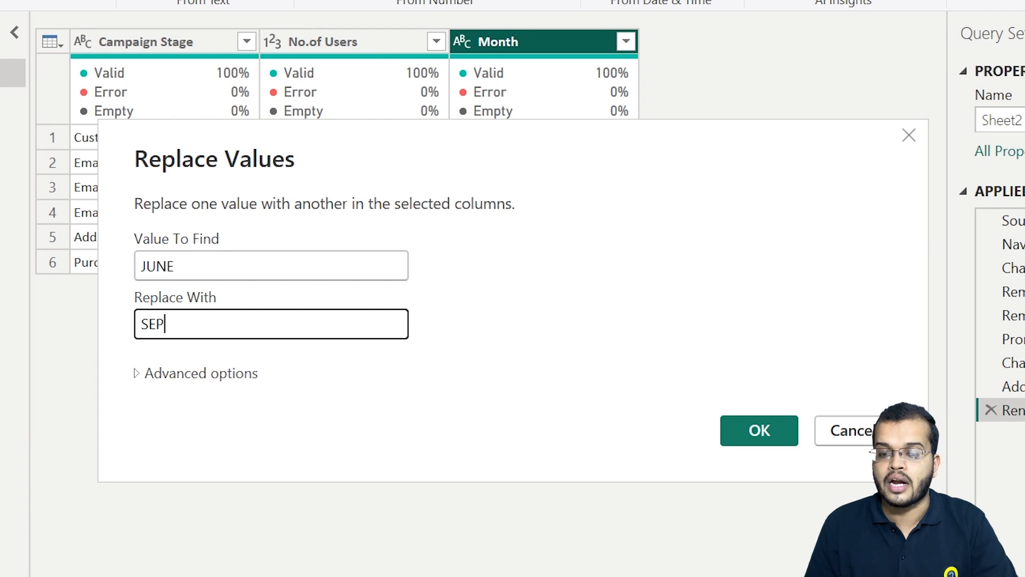
mouse_move(657, 171)
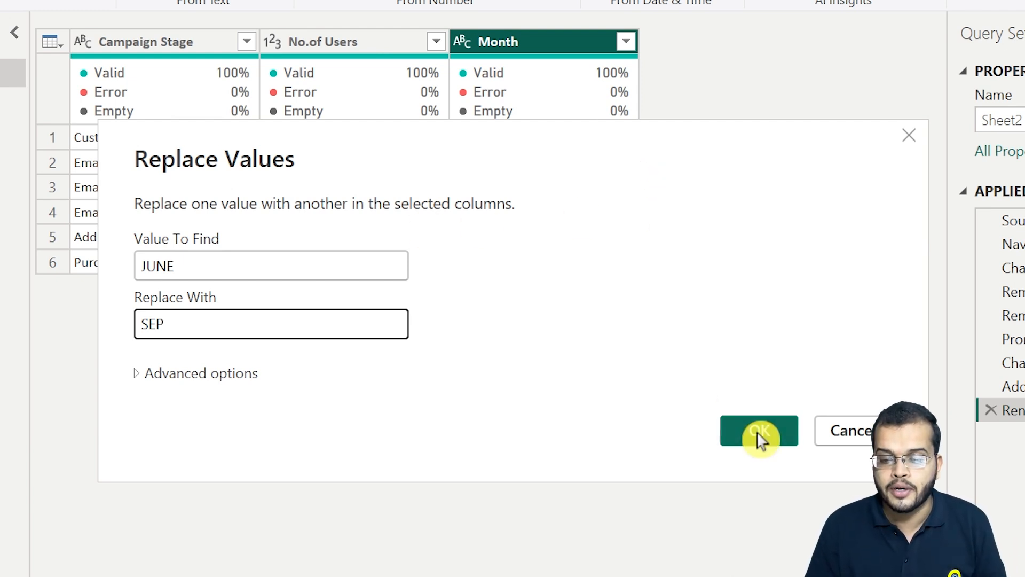
click(758, 430)
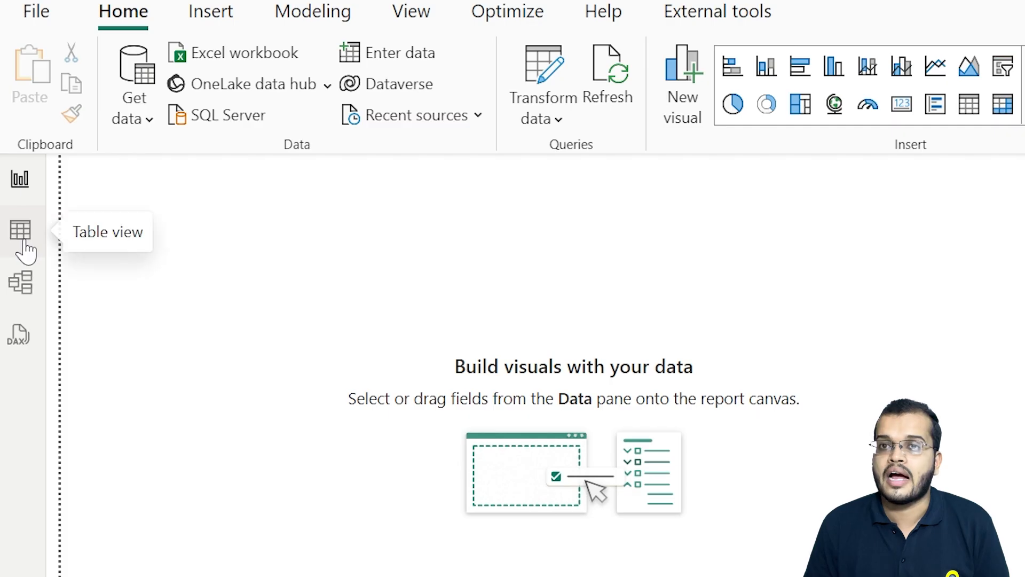
Step: Switch to Table view and select the Month column of the Sheet2 campaign table, ending in SEP
click(20, 231)
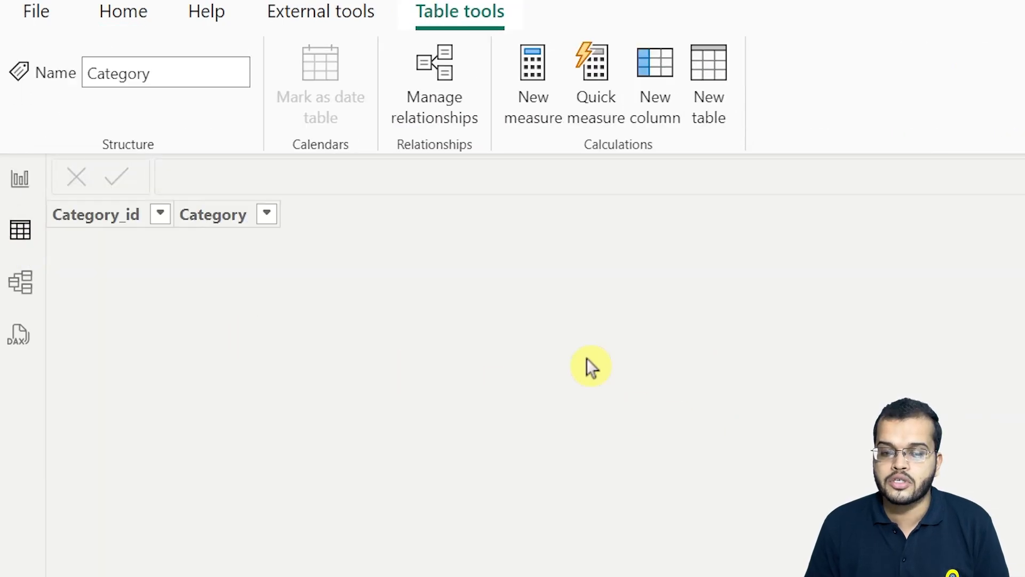
mouse_move(697, 317)
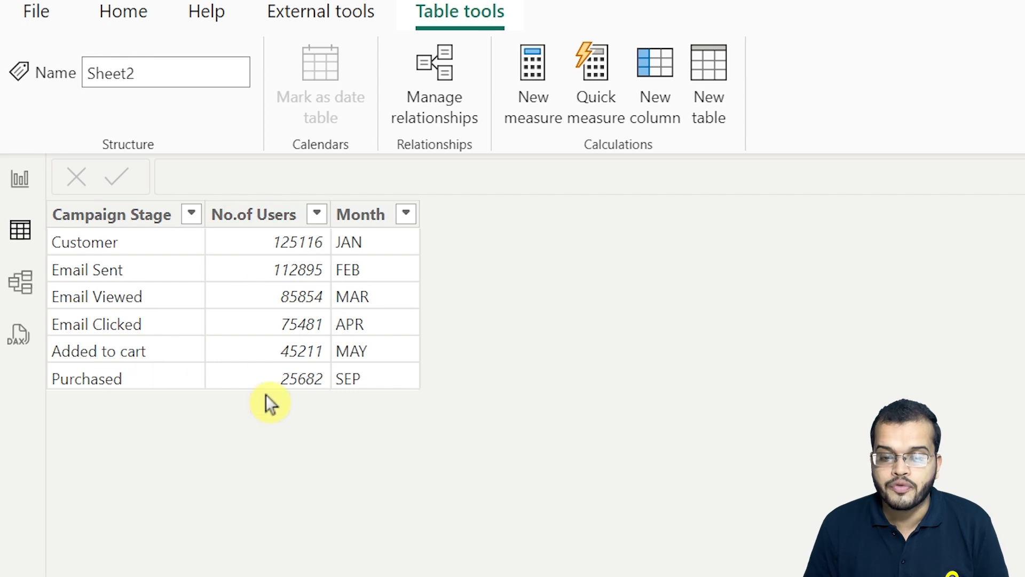
click(361, 214)
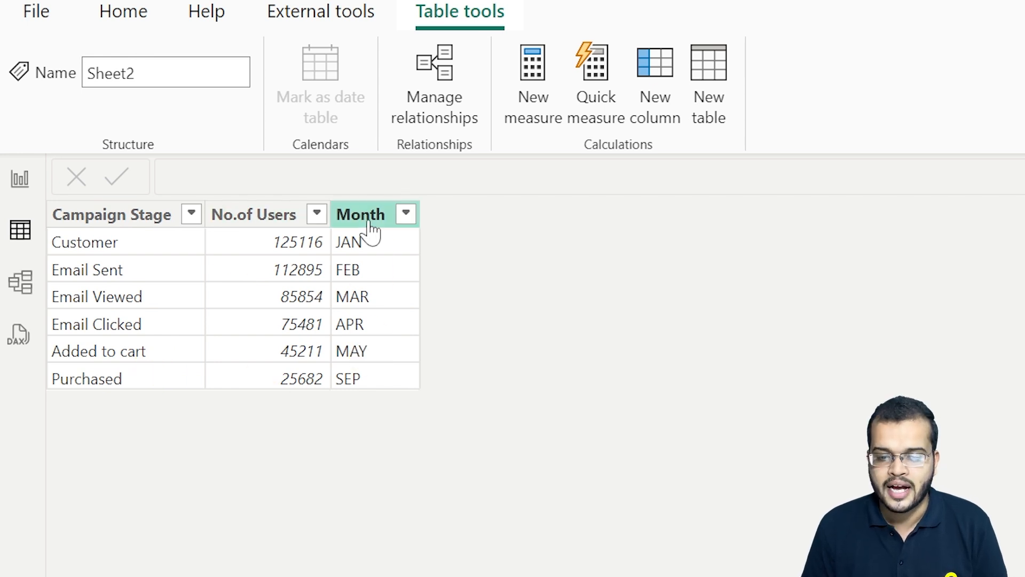
mouse_move(385, 384)
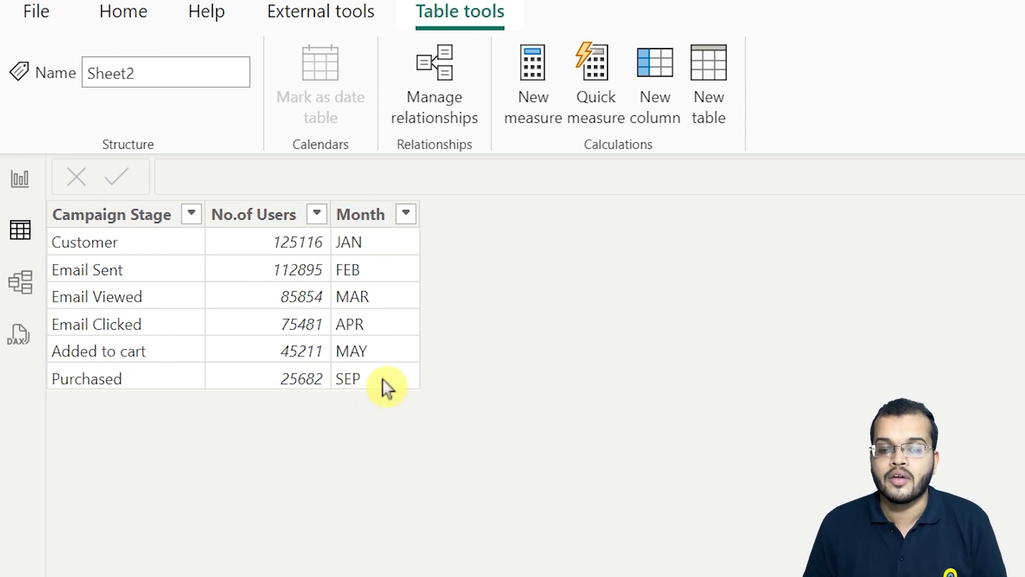